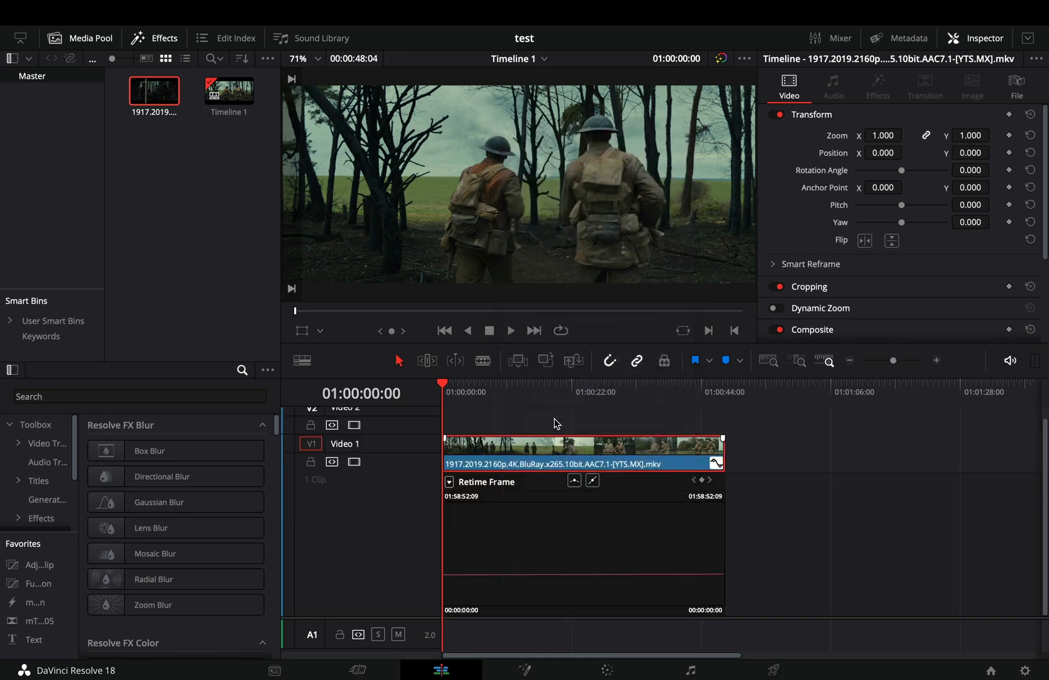
Step: Switch the timeline clip's curve display to the Retime Speed graph
left_click(454, 669)
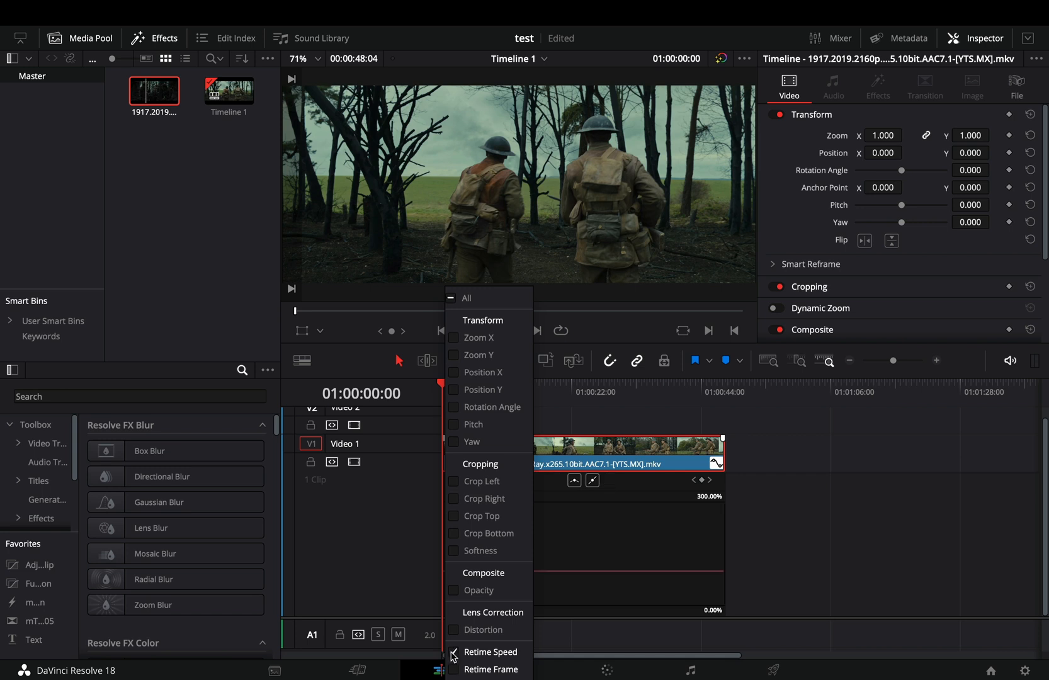
left_click(493, 652)
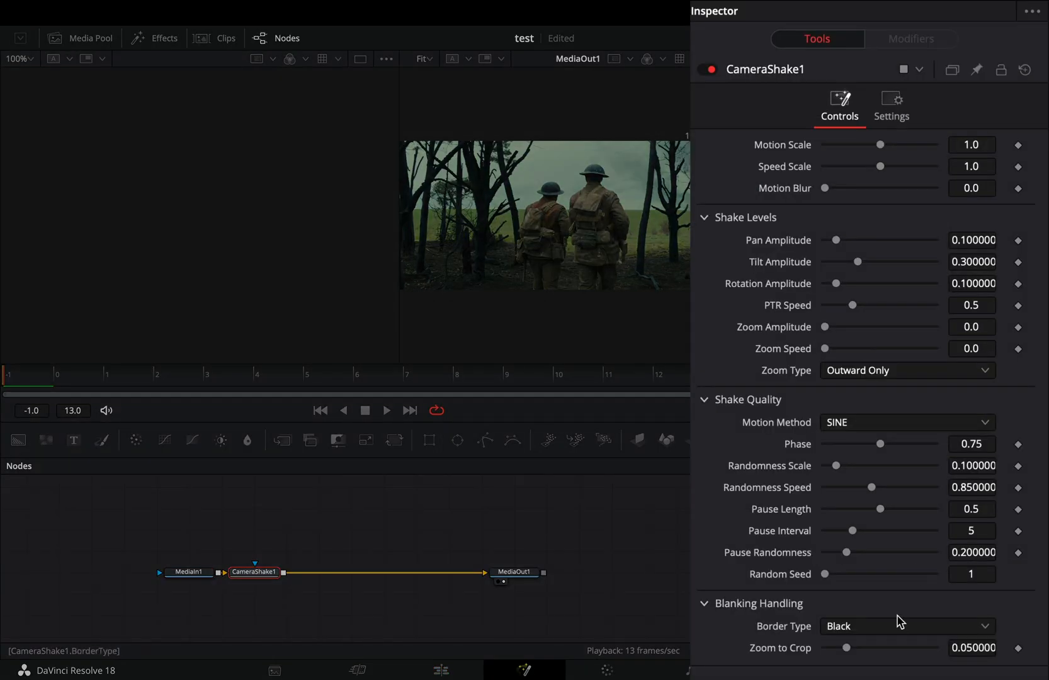
Step: Set CameraShake1's Border Type to Replicate to fill the shaken frame edges
left_click(906, 626)
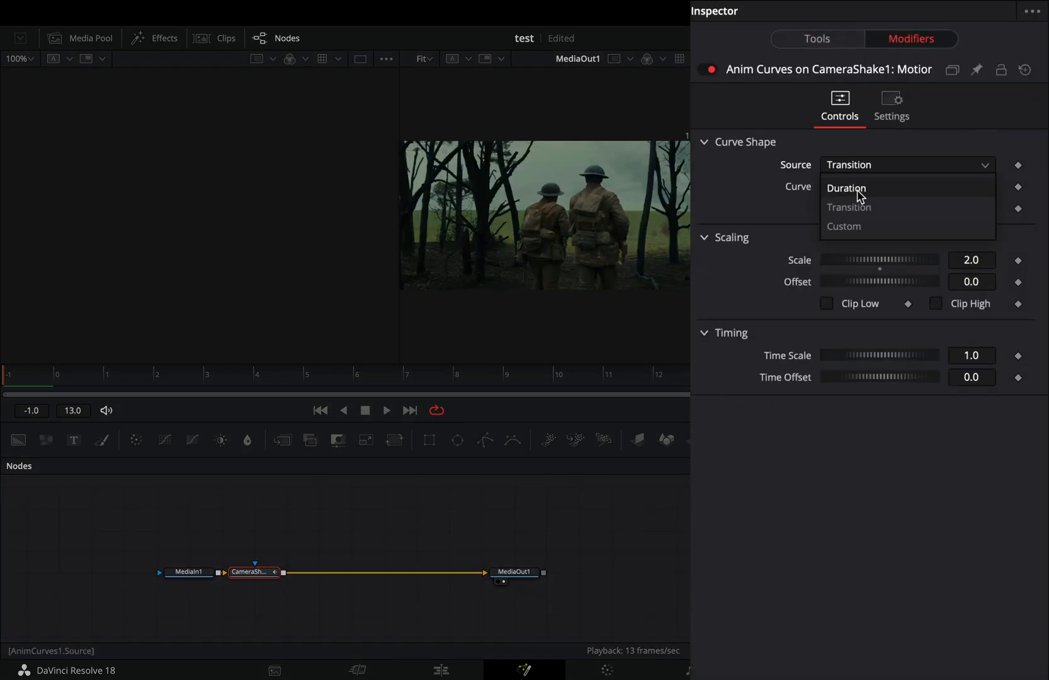
Step: Make the motion Anim Curve use Duration with Sine easing, and add a Speed Scale expression
left_click(846, 188)
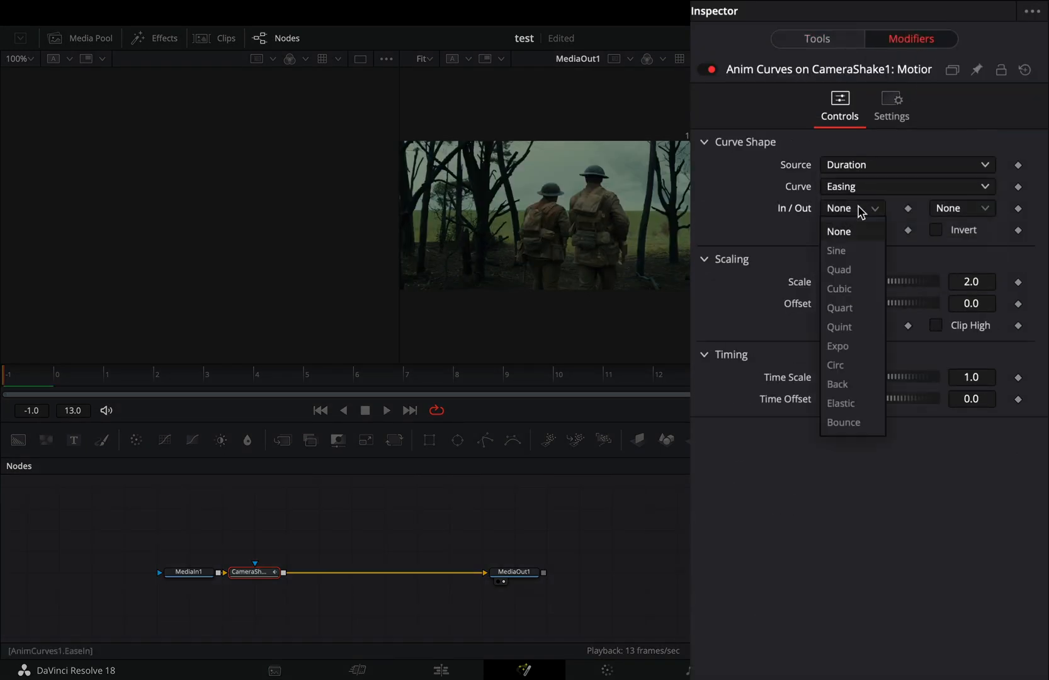
left_click(835, 251)
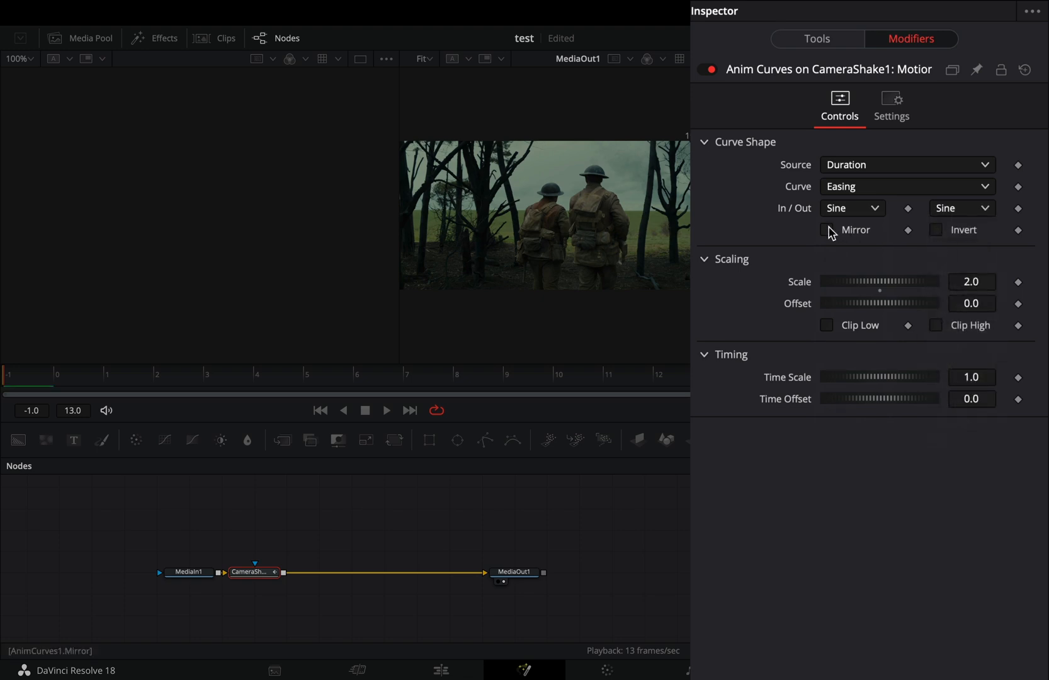
left_click(816, 39)
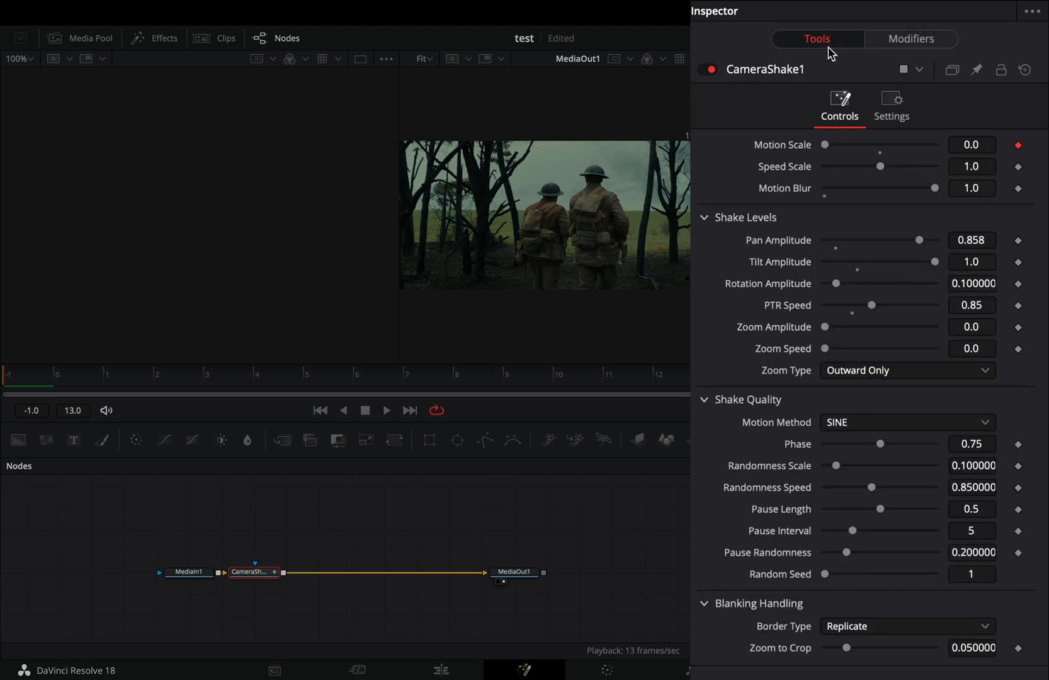
mouse_move(783, 167)
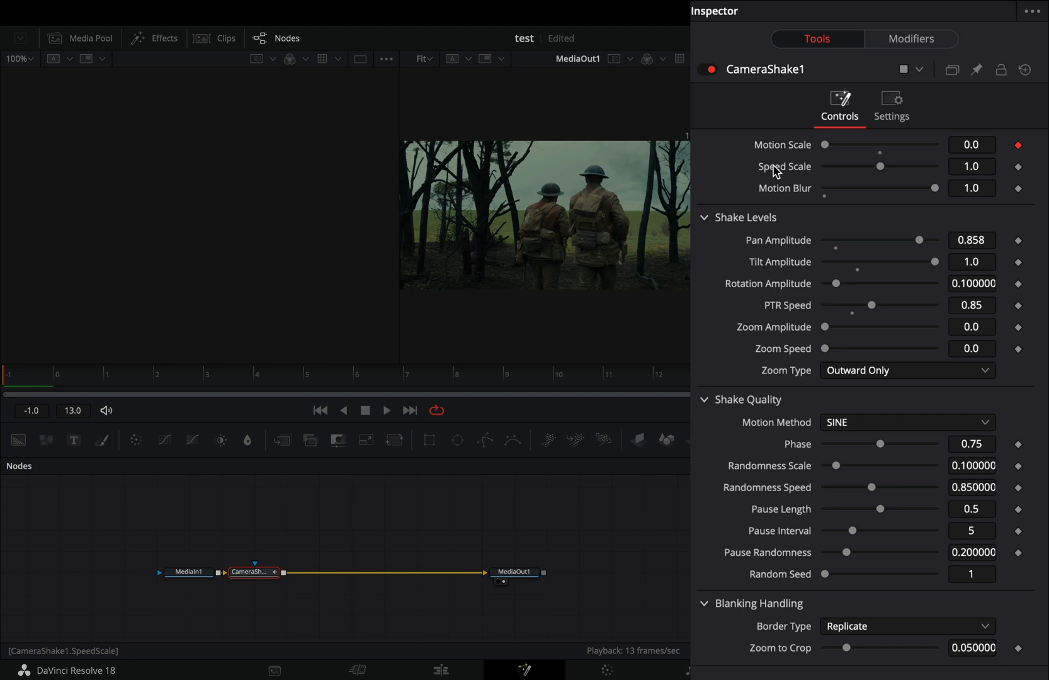
right_click(783, 166)
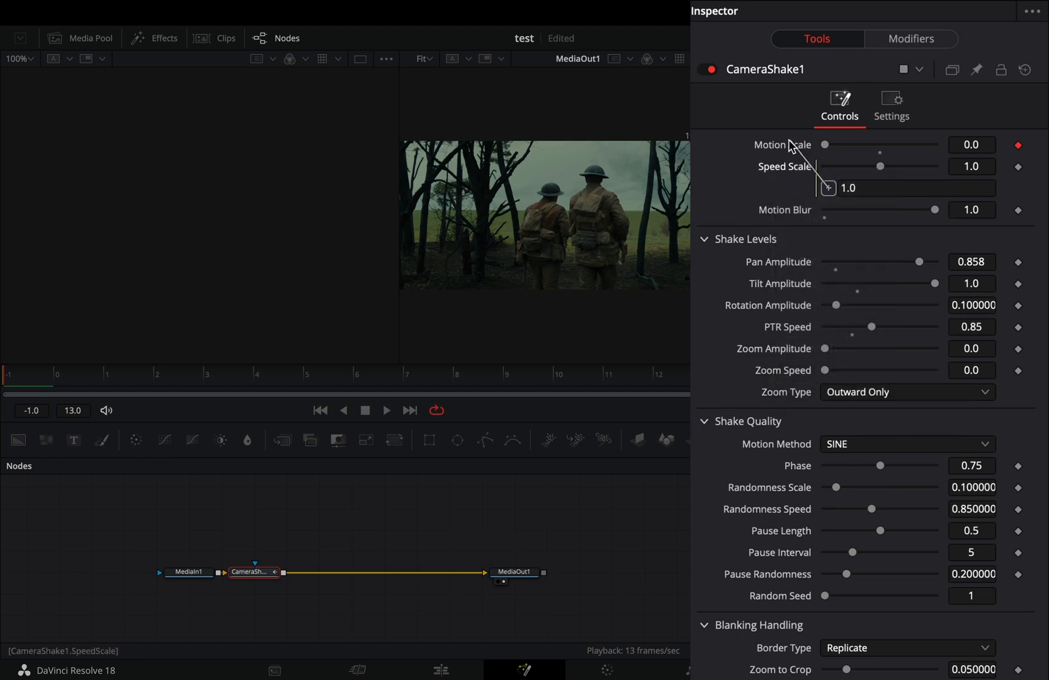
Step: Add Frame Average after CameraShake1, driving Frames with a Sine-eased Duration Anim Curve
type("frame")
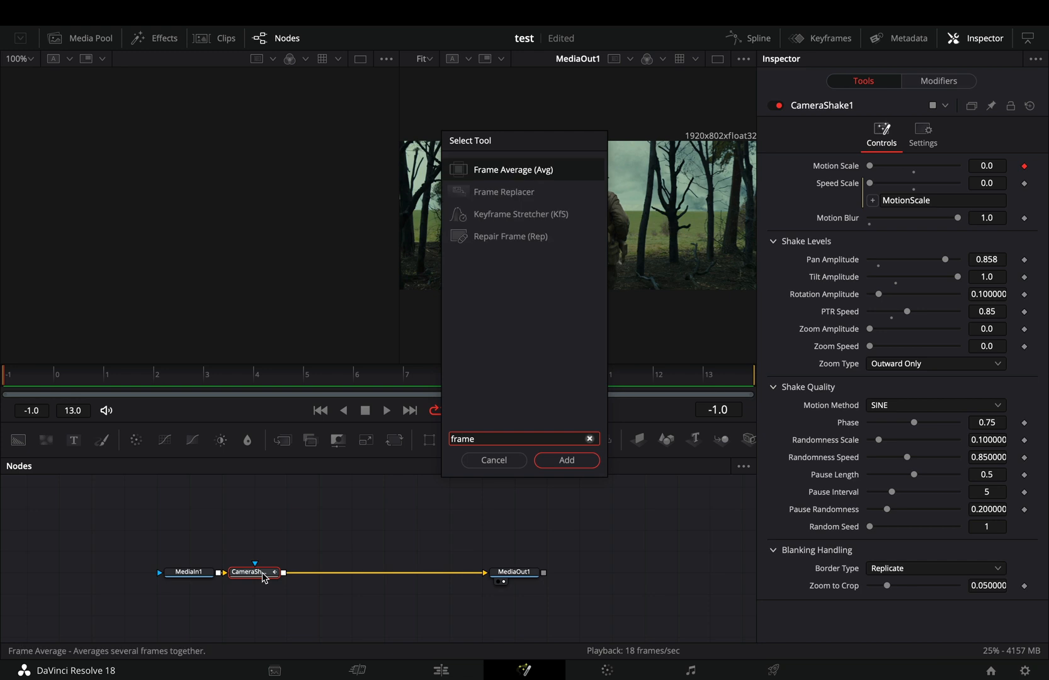
left_click(565, 460)
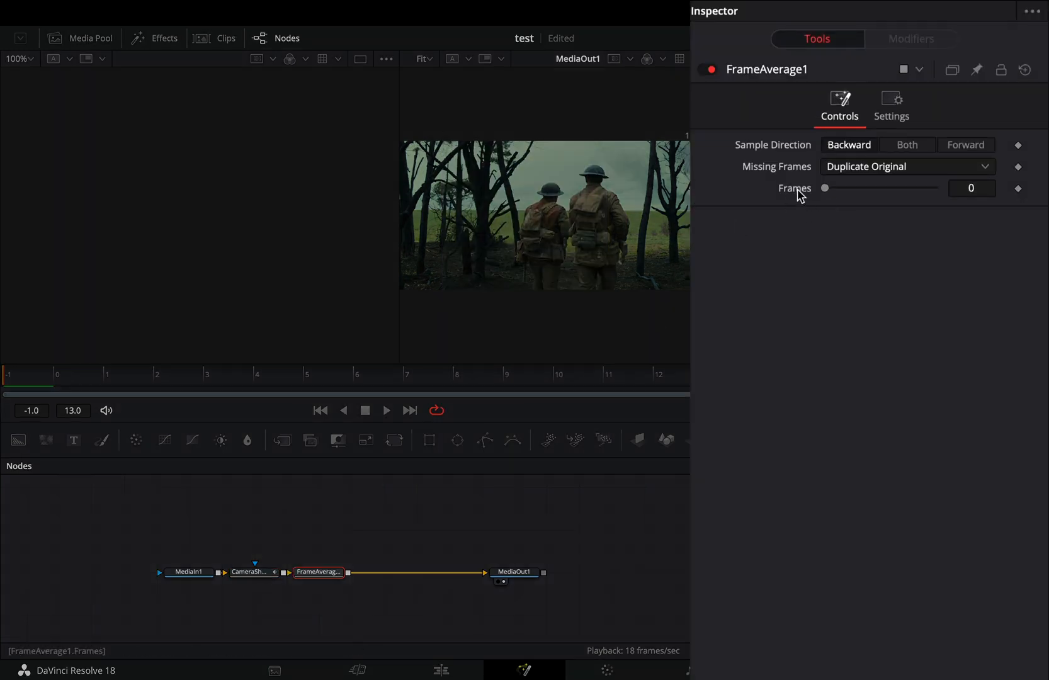
right_click(794, 188)
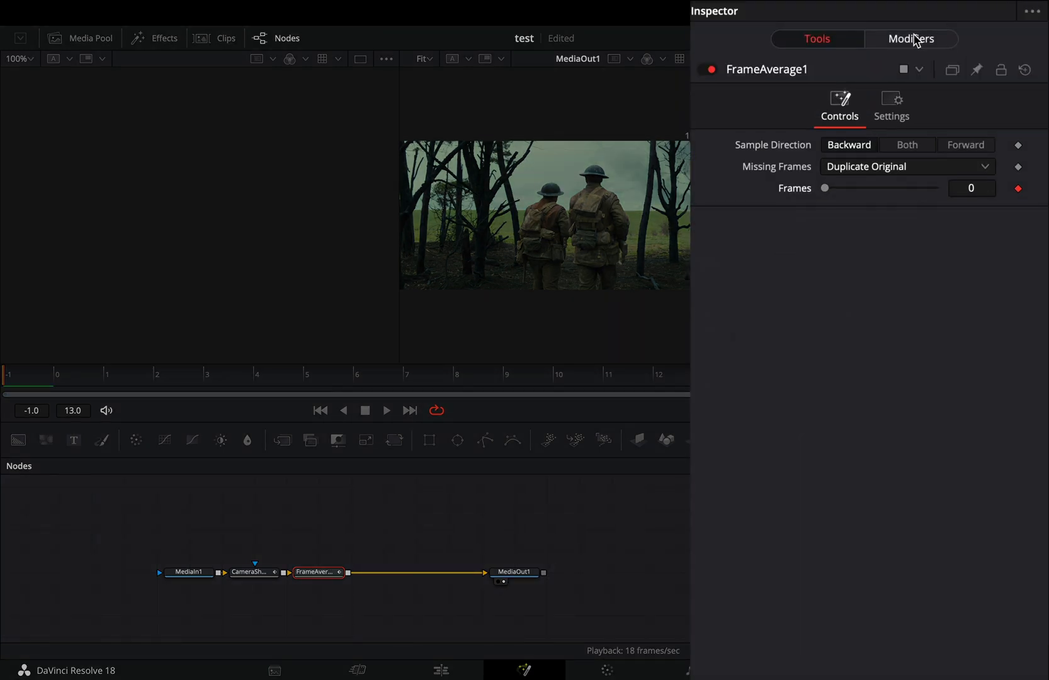
left_click(910, 38)
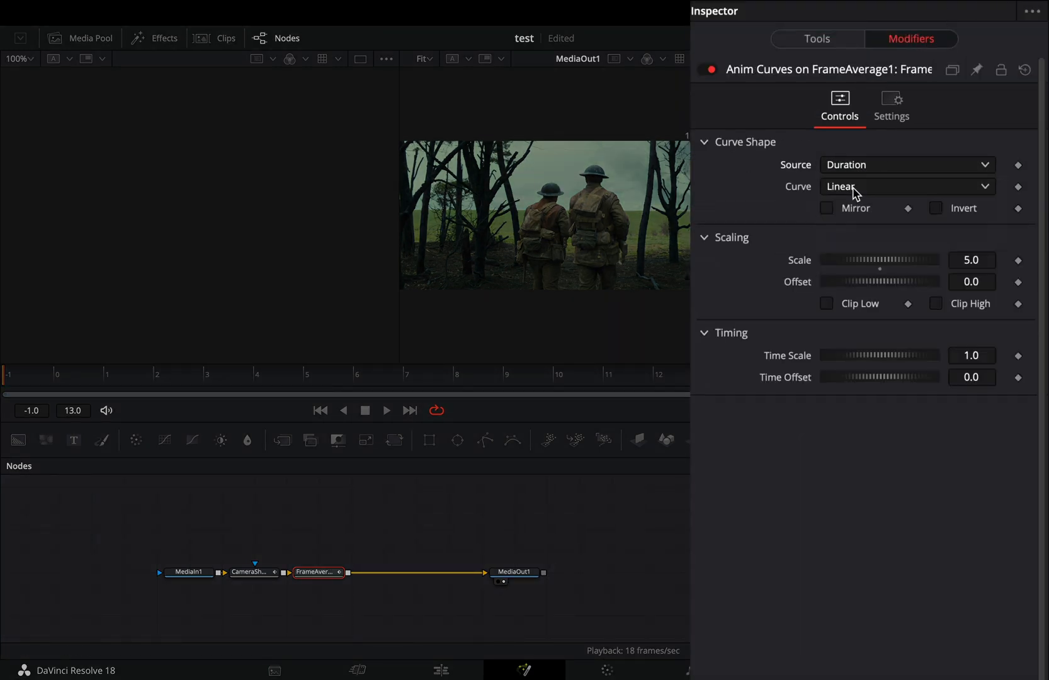
left_click(961, 209)
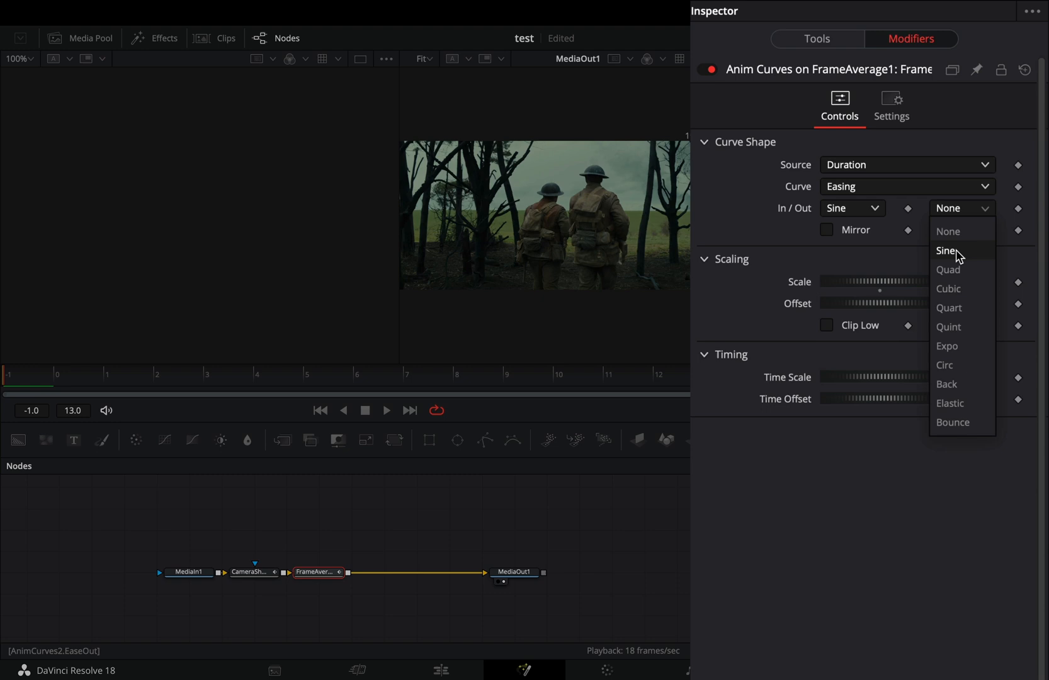
left_click(946, 250)
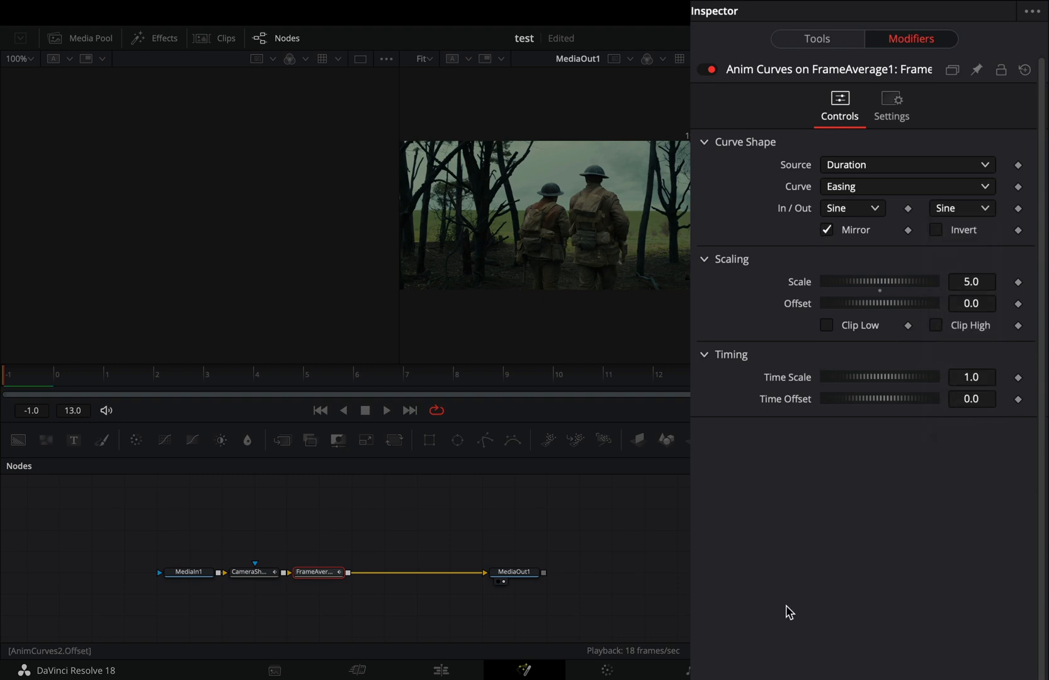
Step: Return to the Edit timeline and select the adjustment clip on track V2
left_click(440, 670)
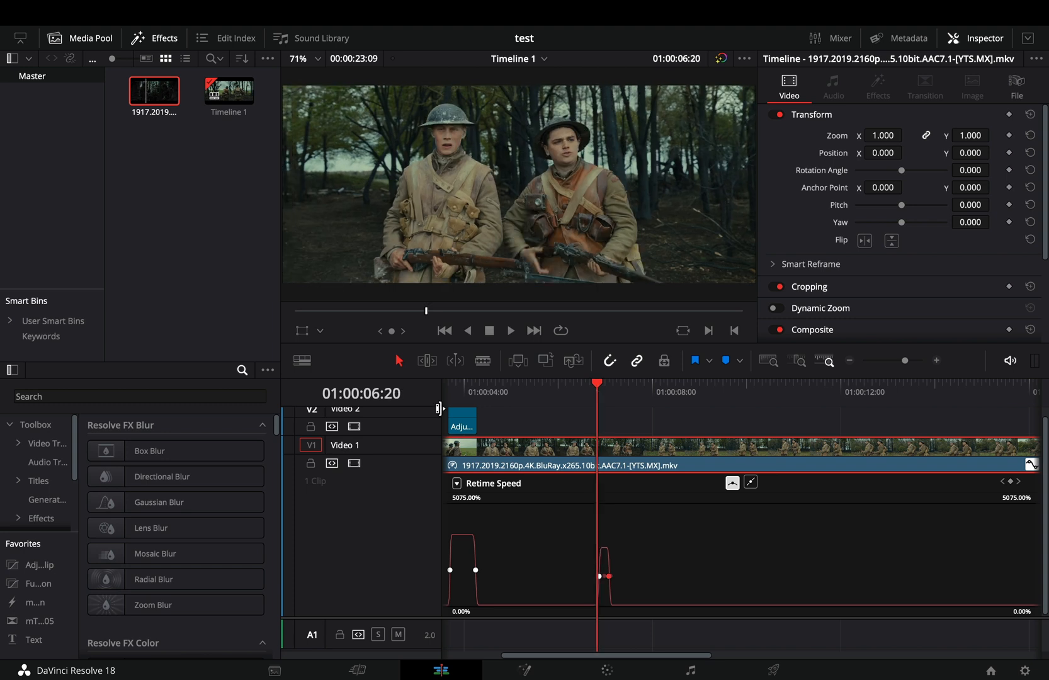
left_click(462, 418)
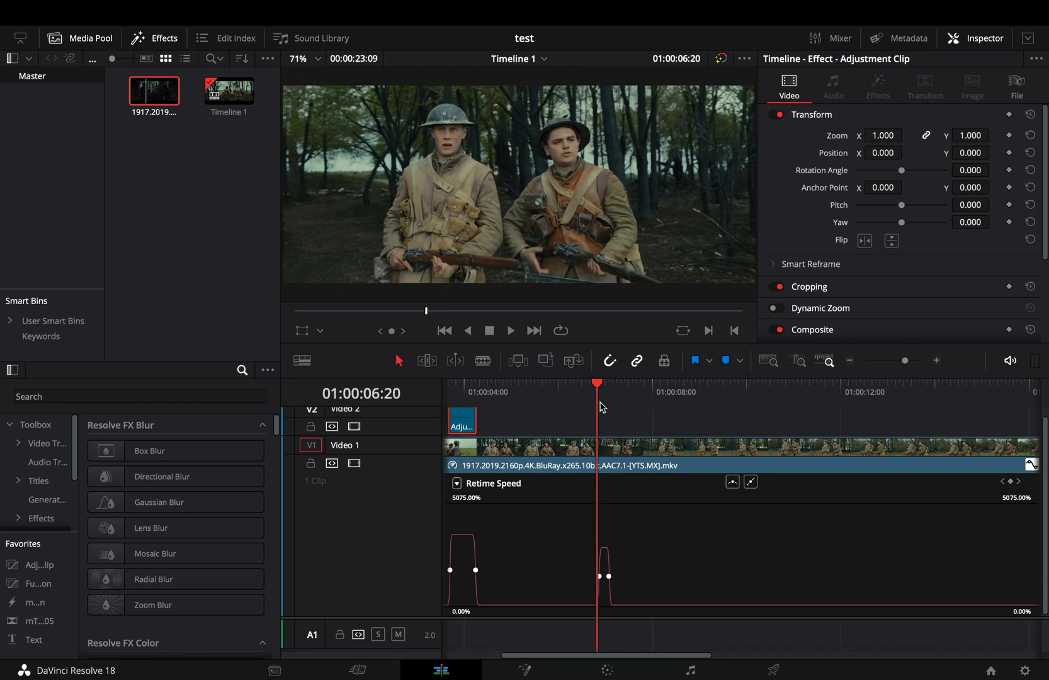